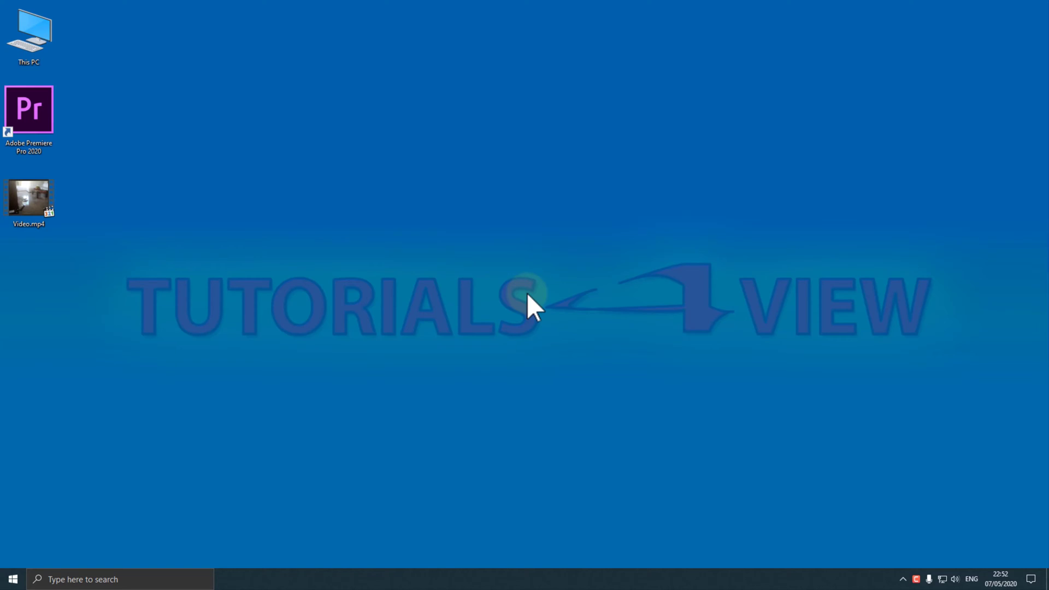
- Launch Adobe Premiere Pro 2020 from the desktop shortcut to reach its Home screen
double_click(29, 109)
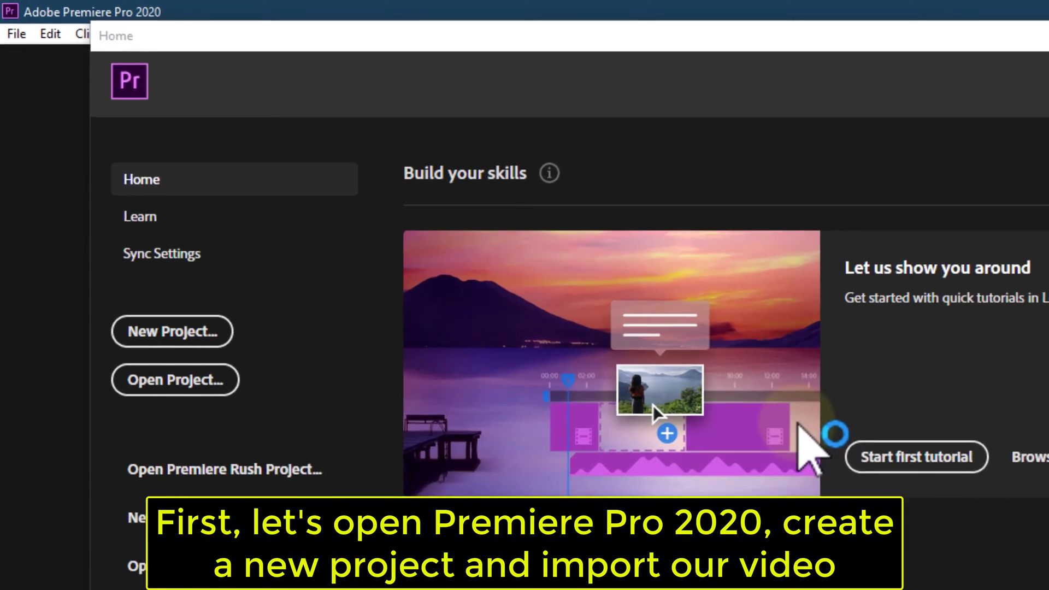
- Create a new untitled project and import Video.mp4 into its bin
left_click(172, 331)
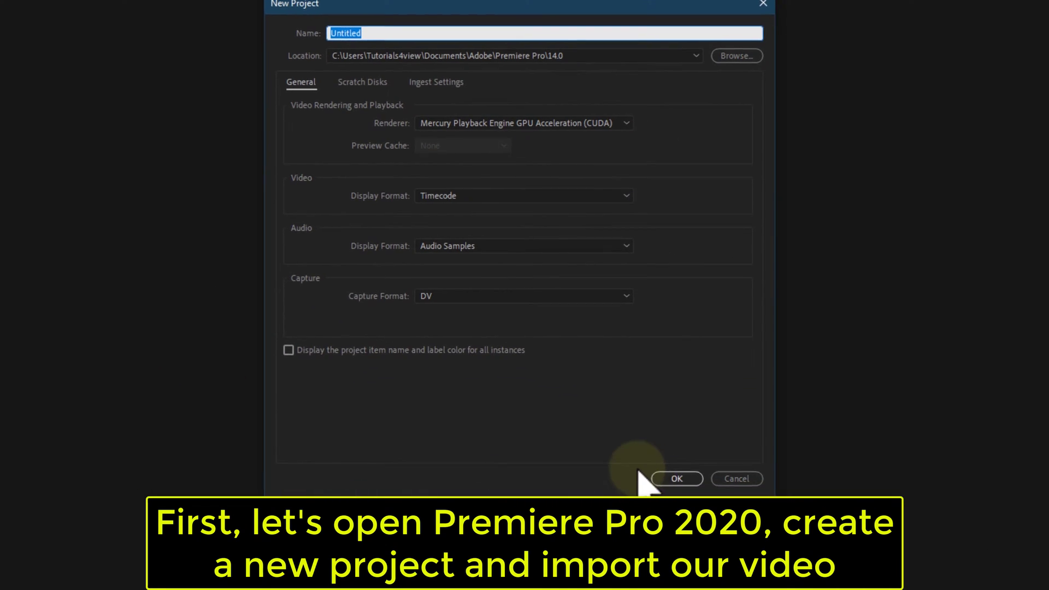
left_click(677, 478)
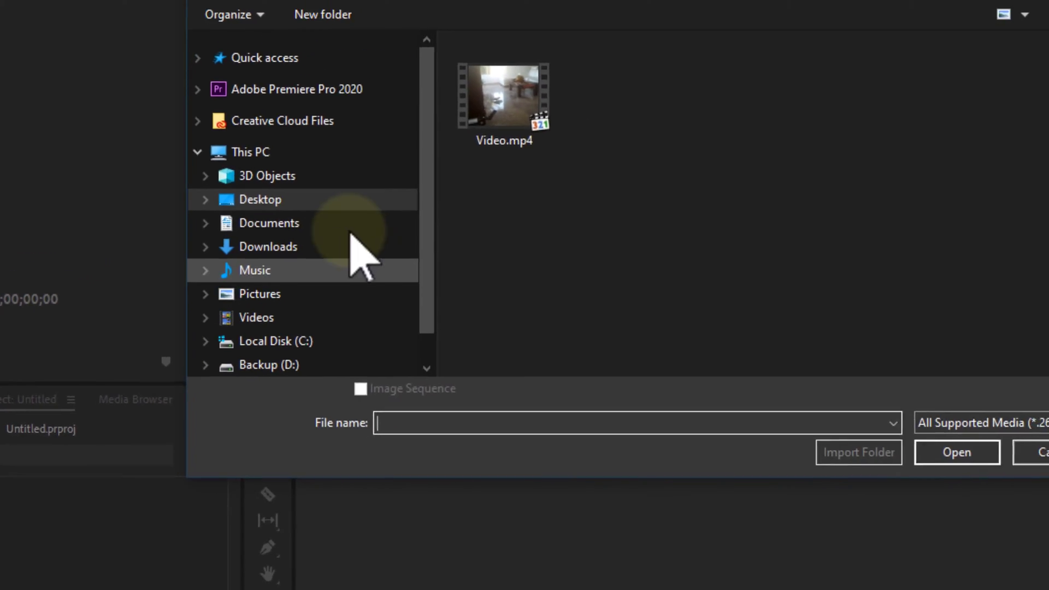
left_click(955, 452)
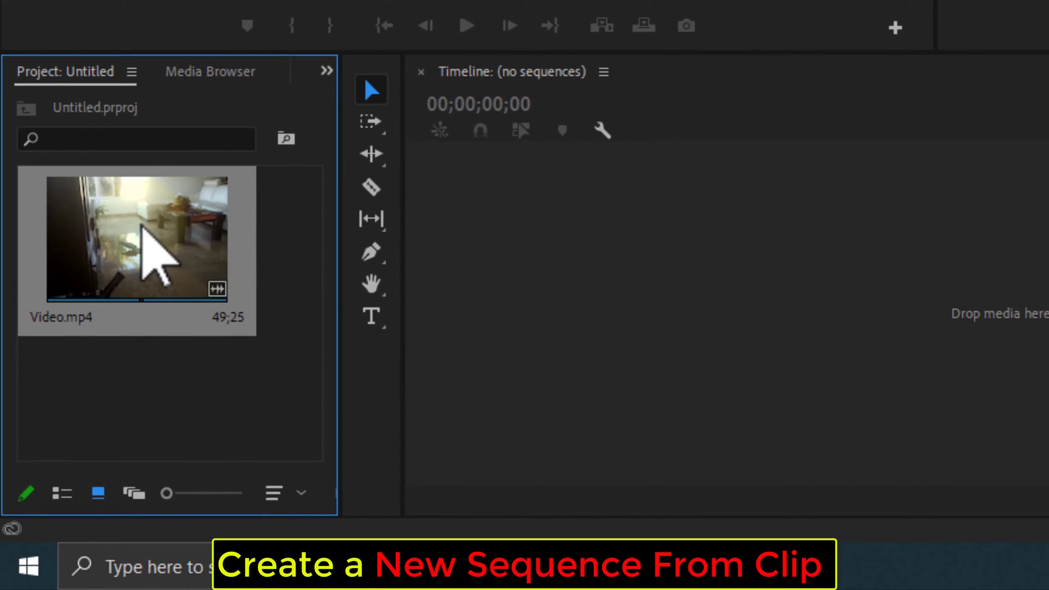
- Create a sequence from Video.mp4 and select the clip on track V1
right_click(136, 240)
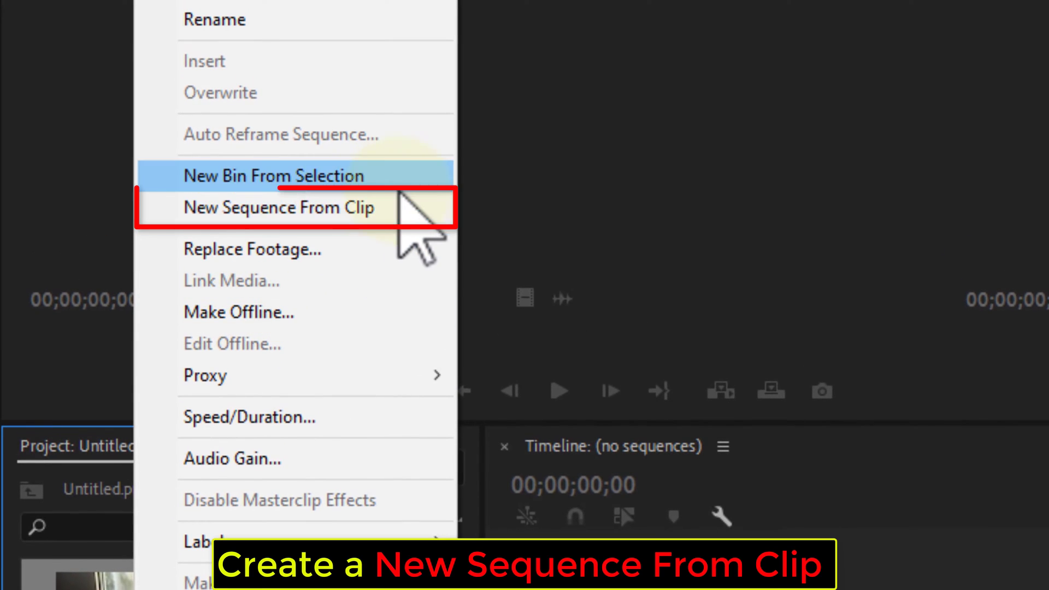
left_click(278, 208)
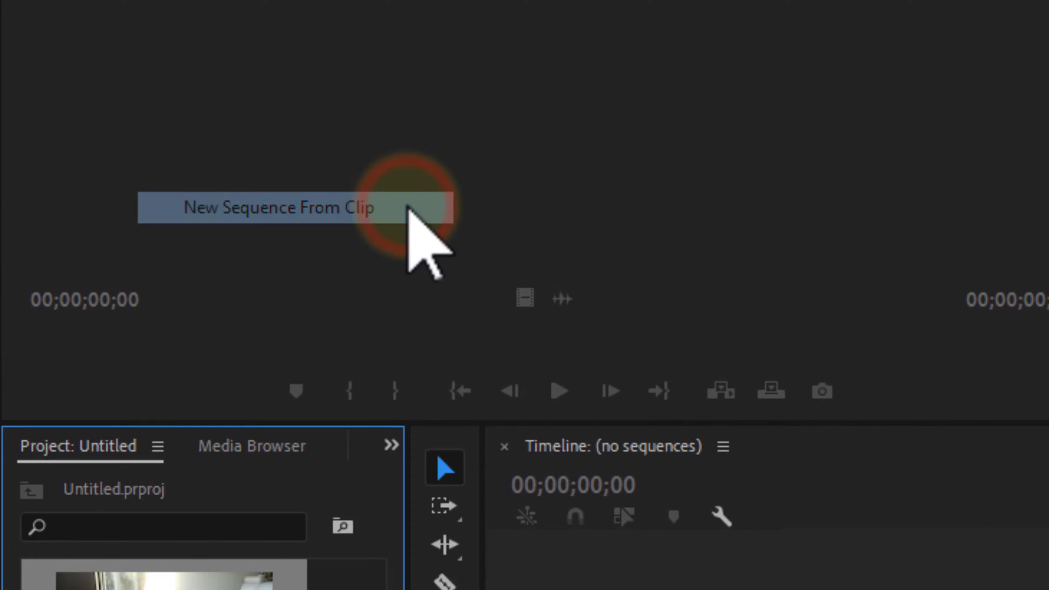
left_click(274, 207)
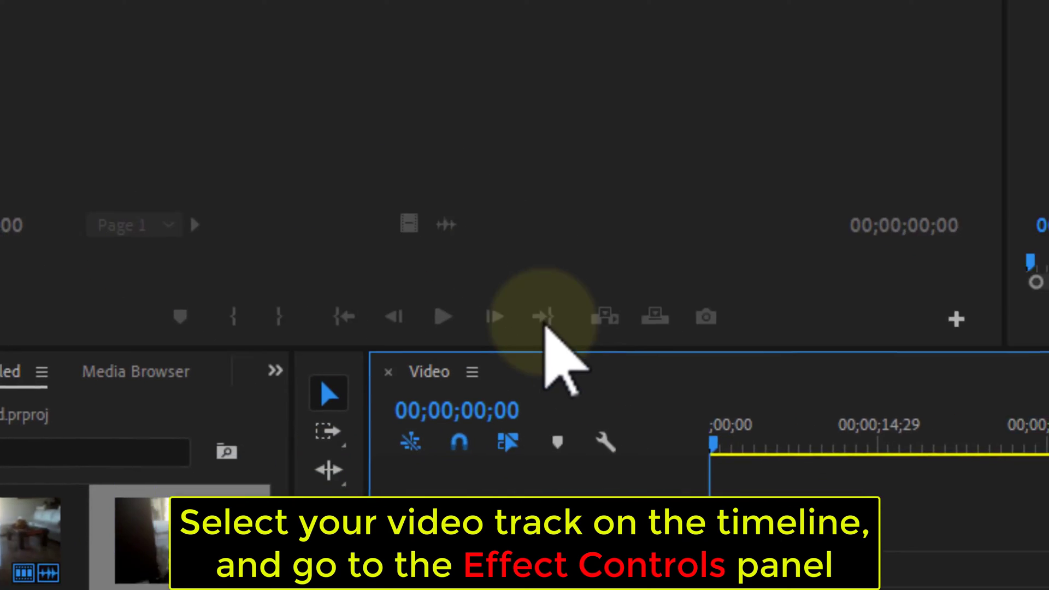
left_click(435, 345)
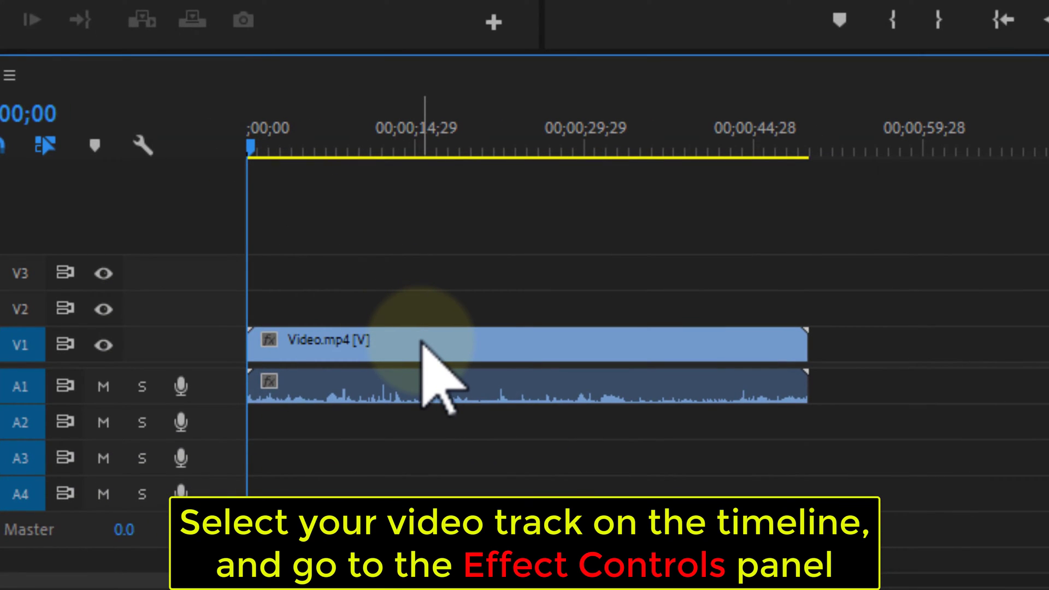
mouse_move(441, 374)
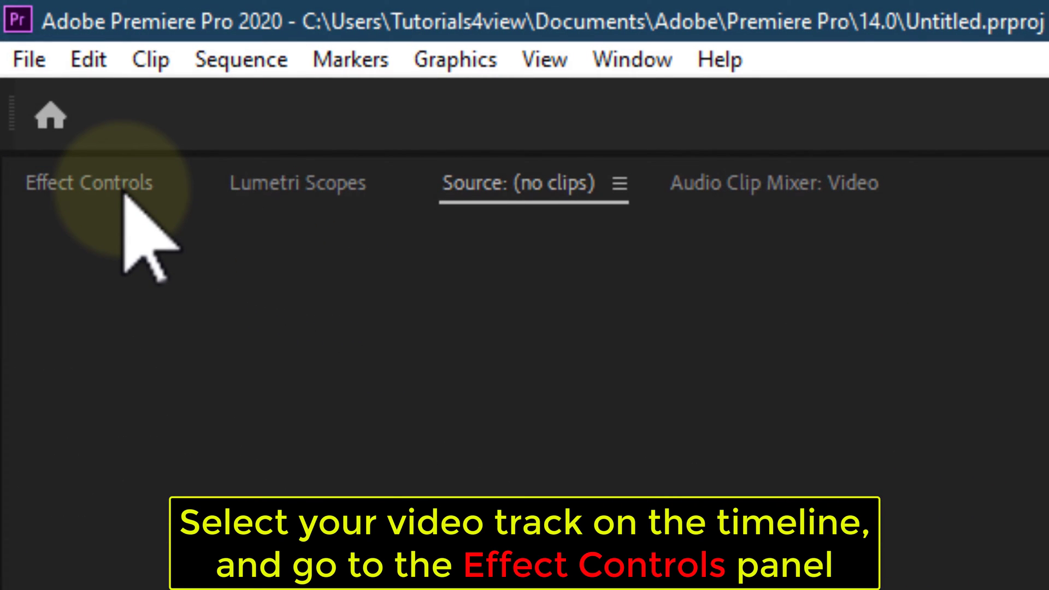
- In Effect Controls, set first Position and Scale keyframes at the playhead
left_click(88, 183)
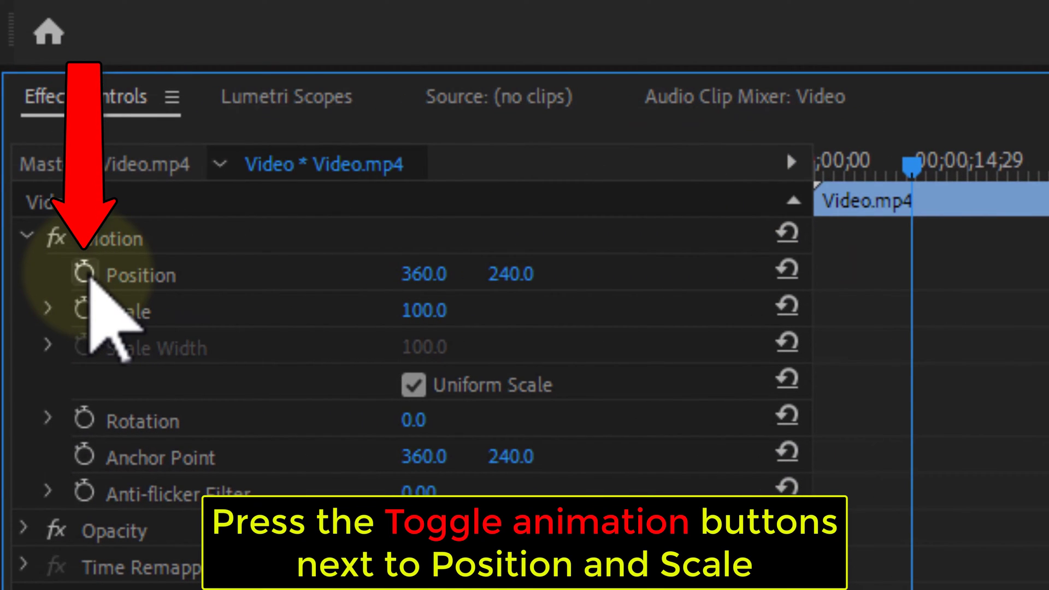
left_click(85, 275)
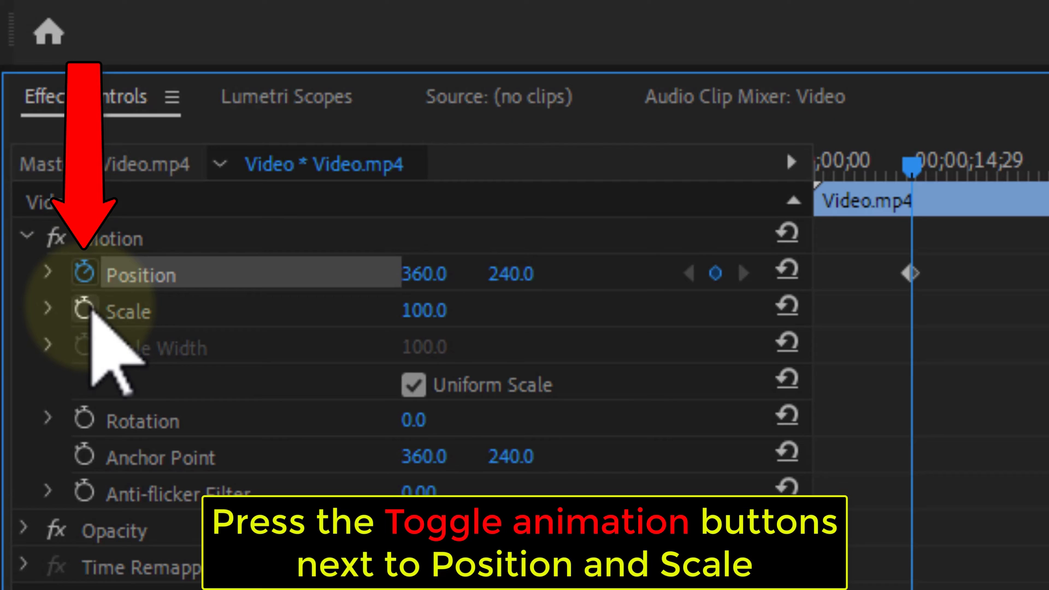
left_click(83, 309)
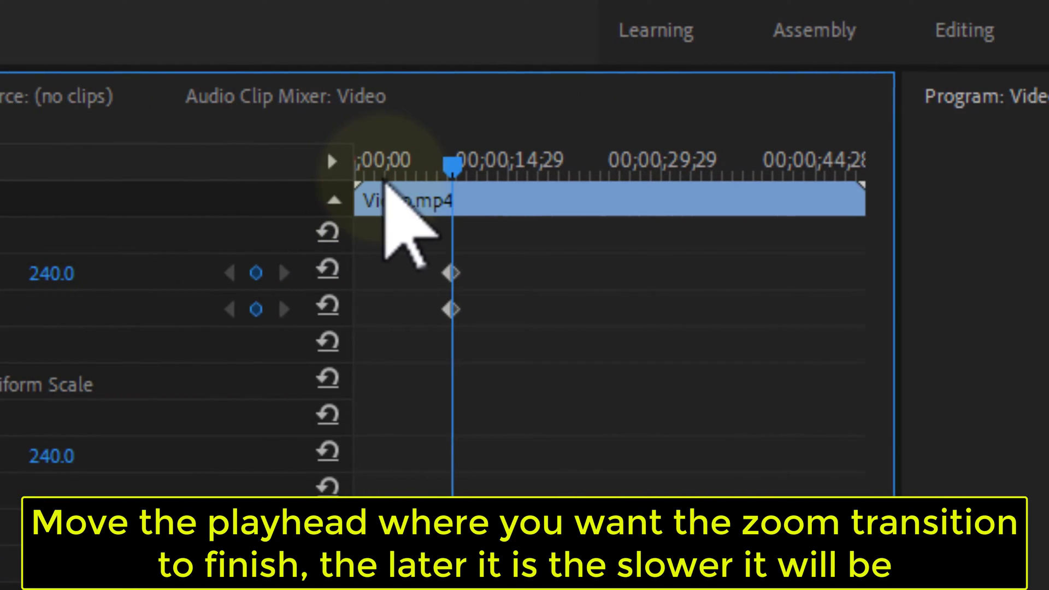
- Move the playhead slightly later to the time where the zoom should end
left_click_drag(449, 161, 435, 161)
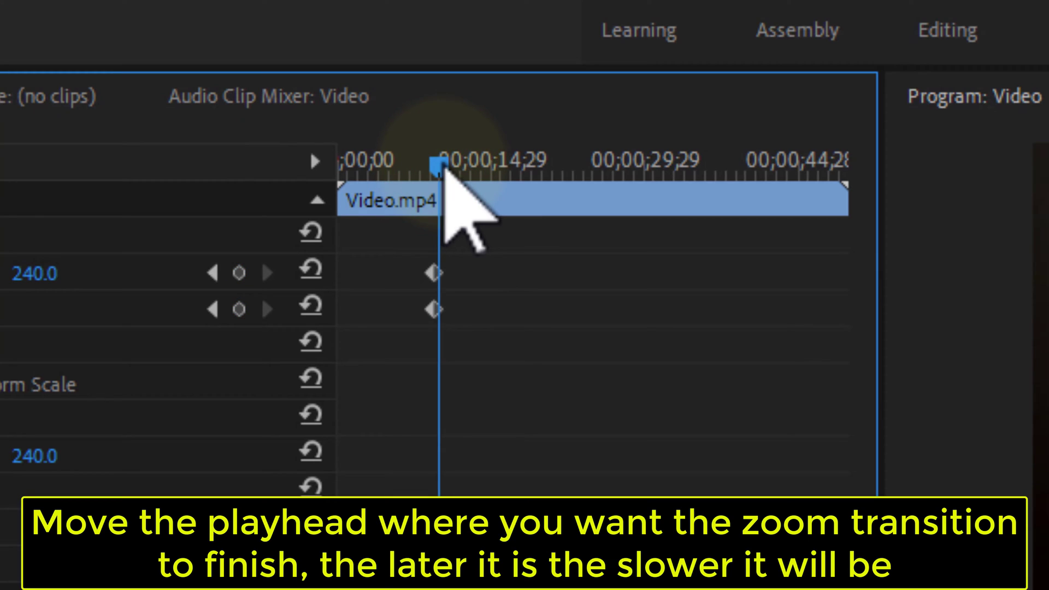
left_click_drag(435, 161, 461, 161)
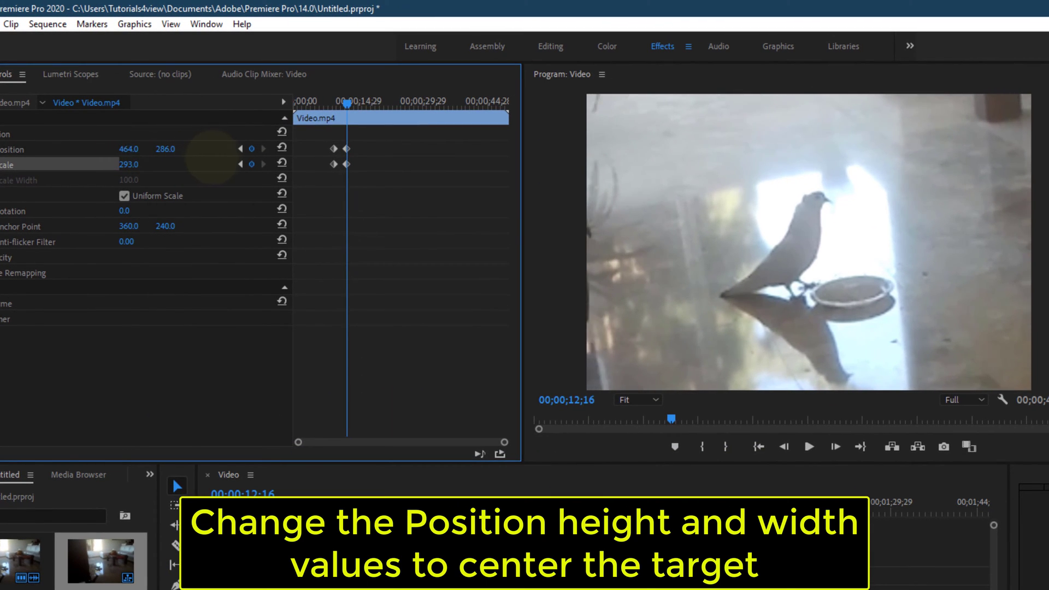
- Set the ending Position to 498.0, 286.0 at Scale 293 so the pigeon is centred
type("498.0")
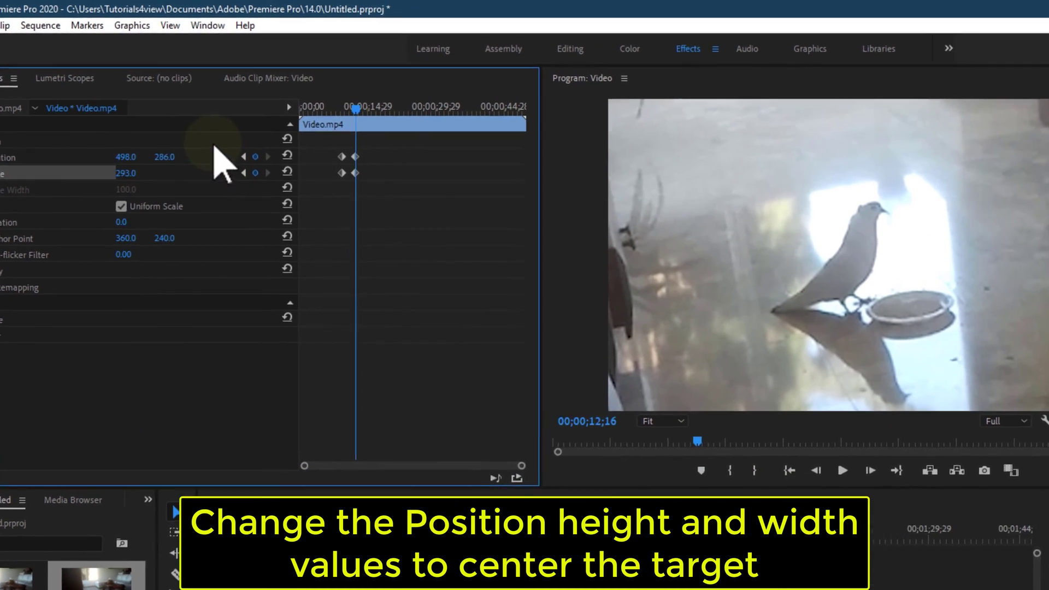